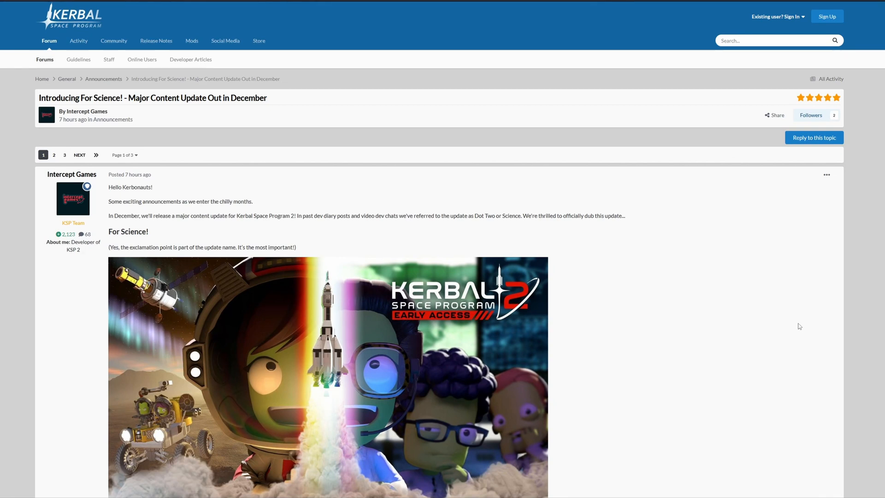
mouse_move(129, 176)
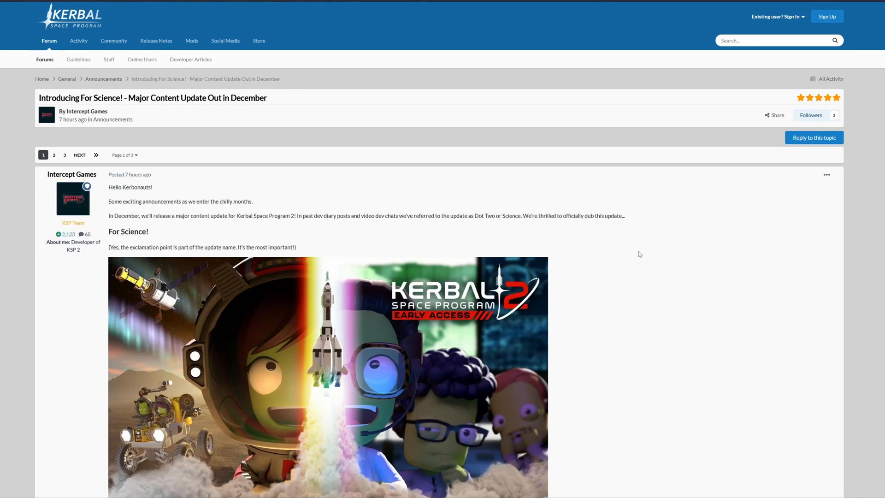
mouse_move(793, 262)
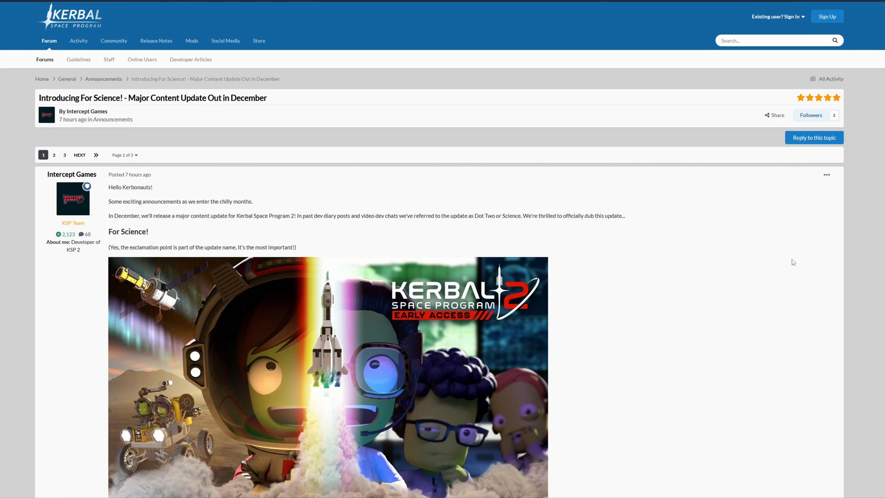
scroll("down", 3)
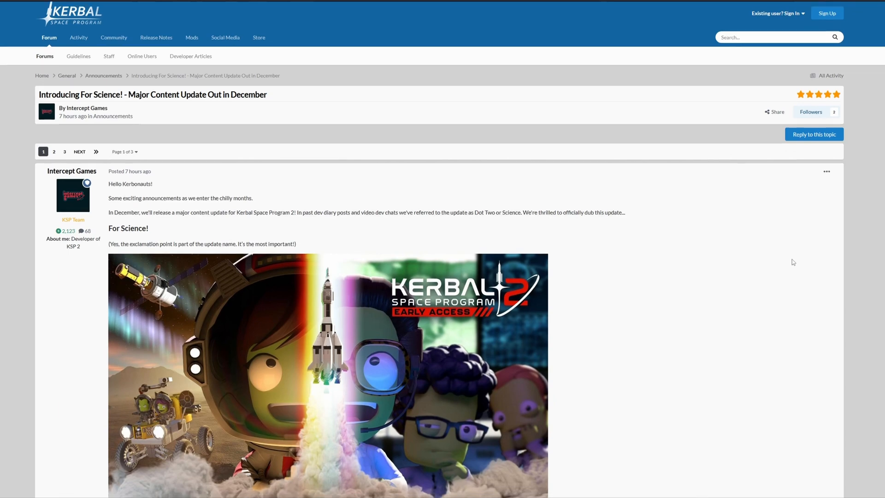
scroll("down", 3)
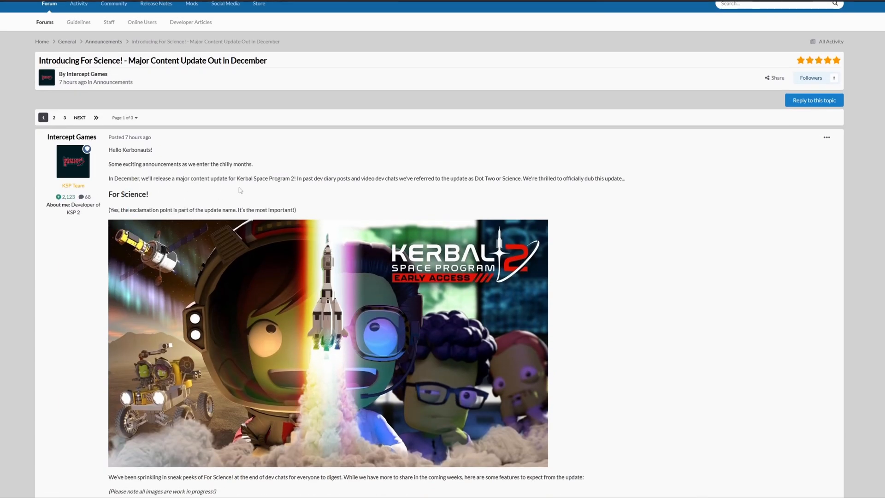
scroll("down", 3)
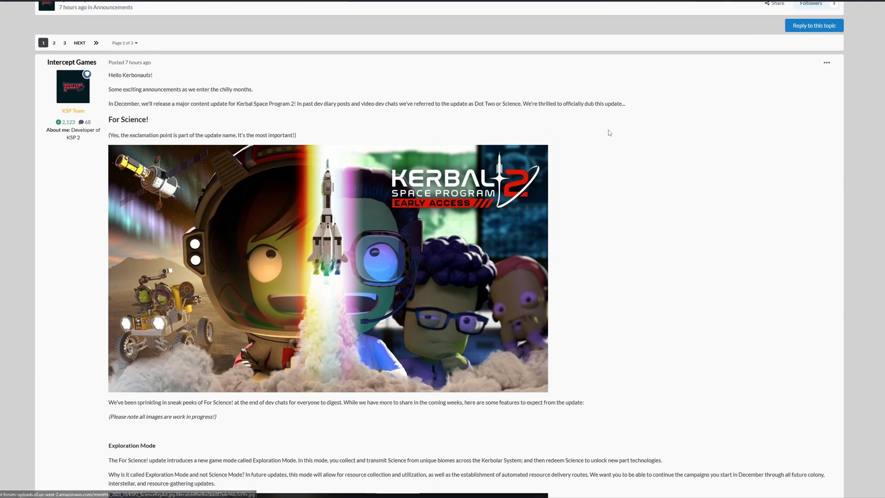
scroll("down", 3)
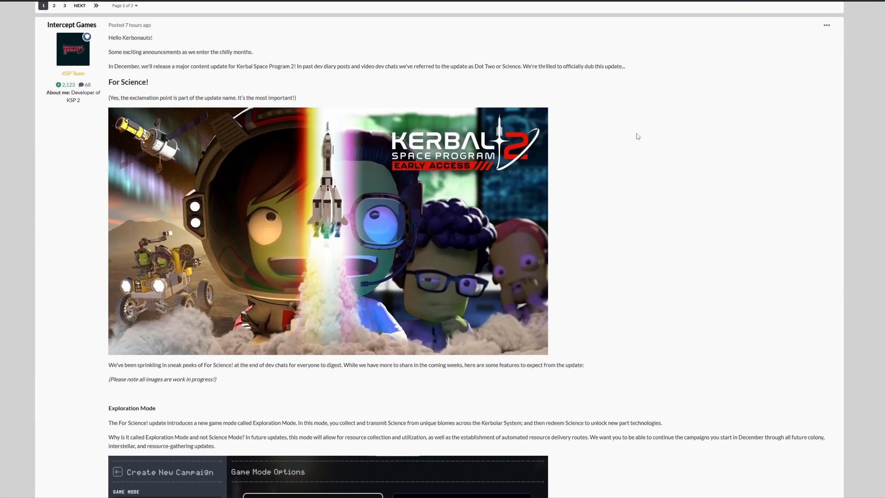
scroll("down", 3)
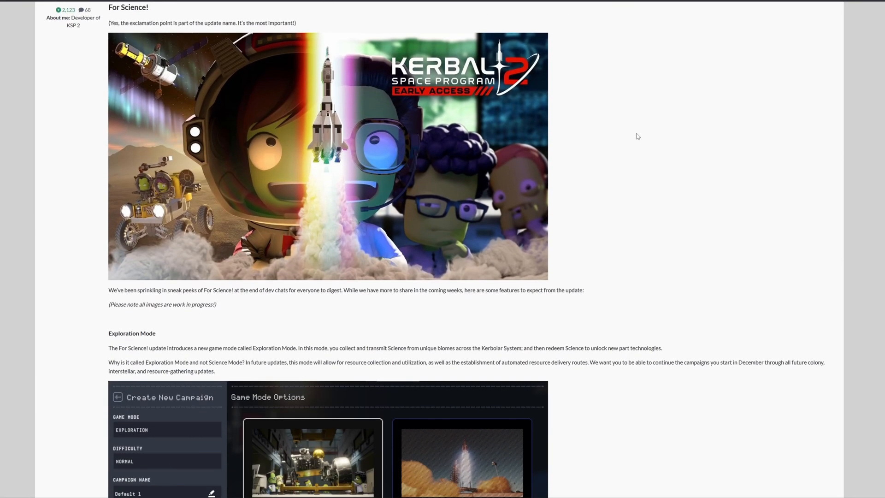
scroll("down", 3)
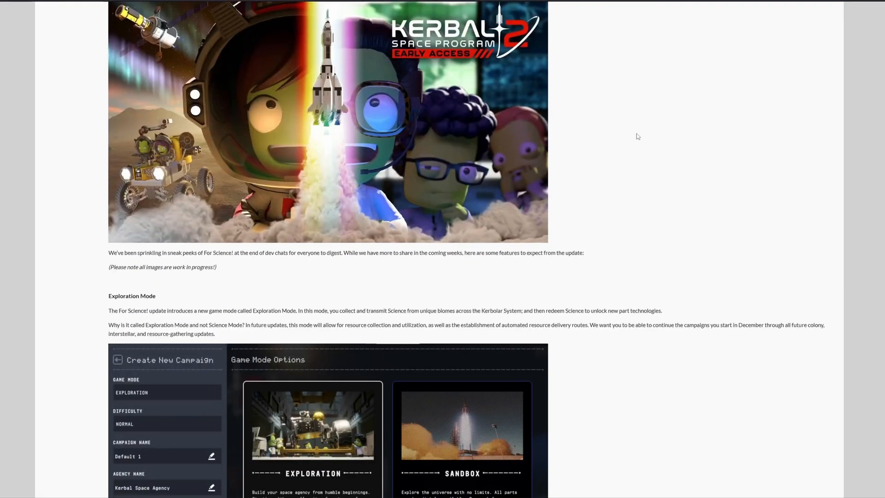
scroll("up", 3)
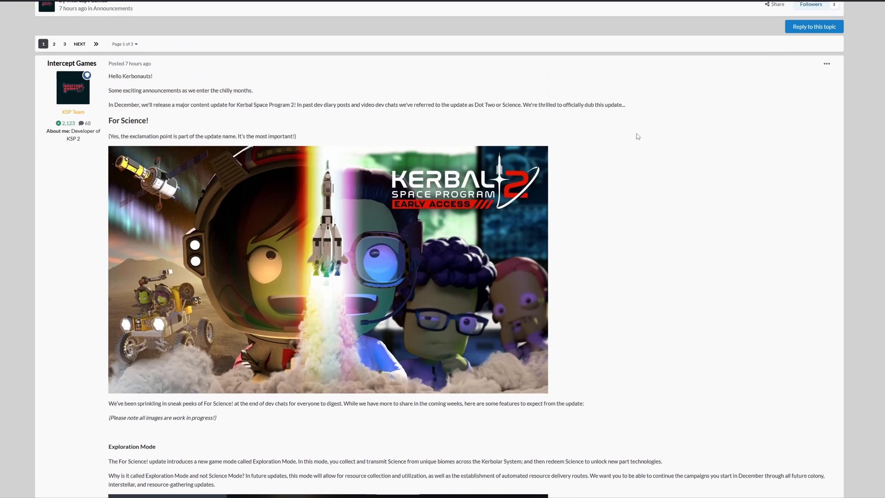
scroll("up", 3)
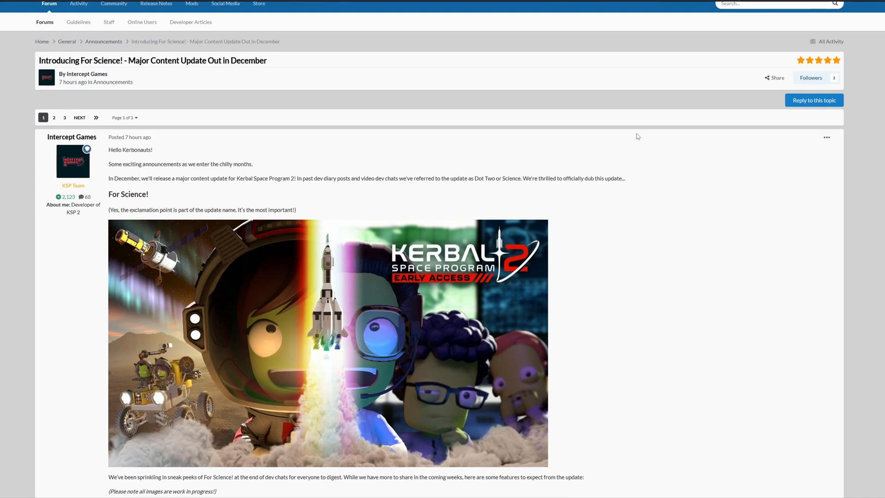
scroll("down", 3)
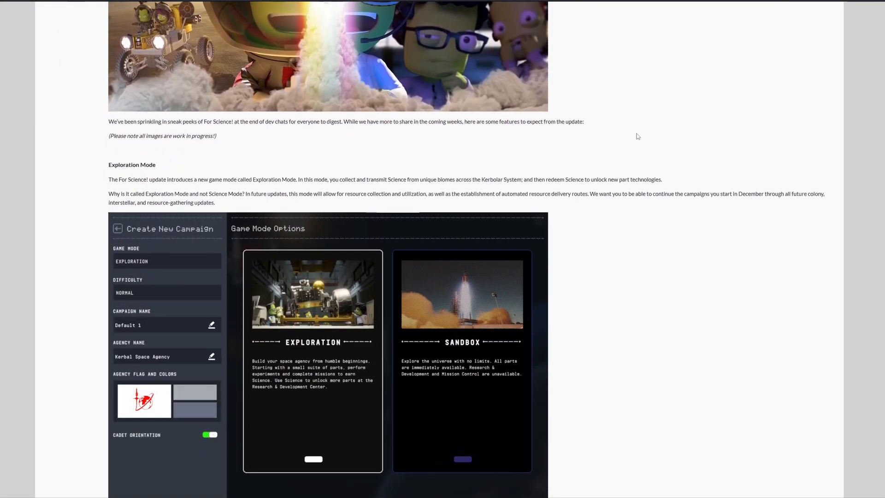
scroll("down", 3)
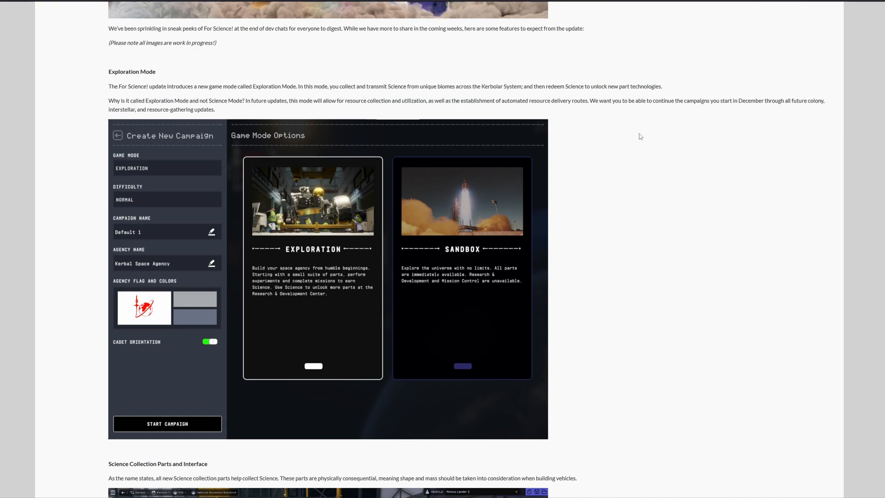
mouse_move(612, 115)
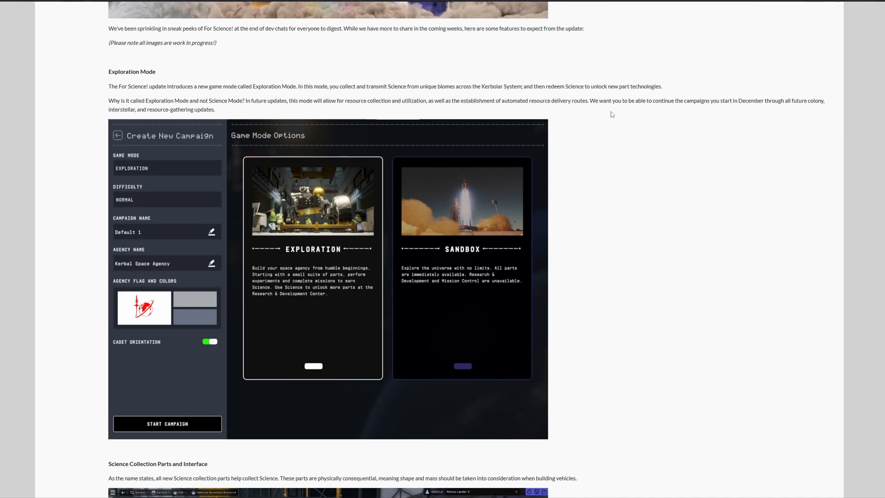
mouse_move(365, 101)
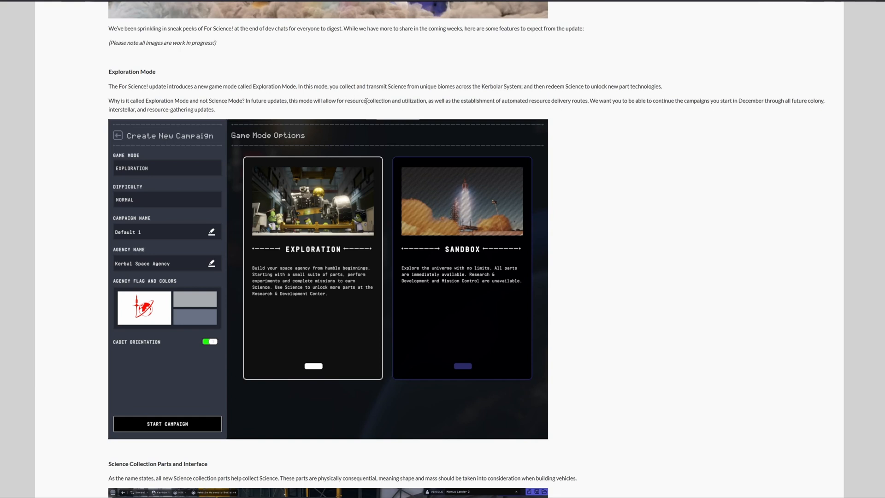
mouse_move(473, 107)
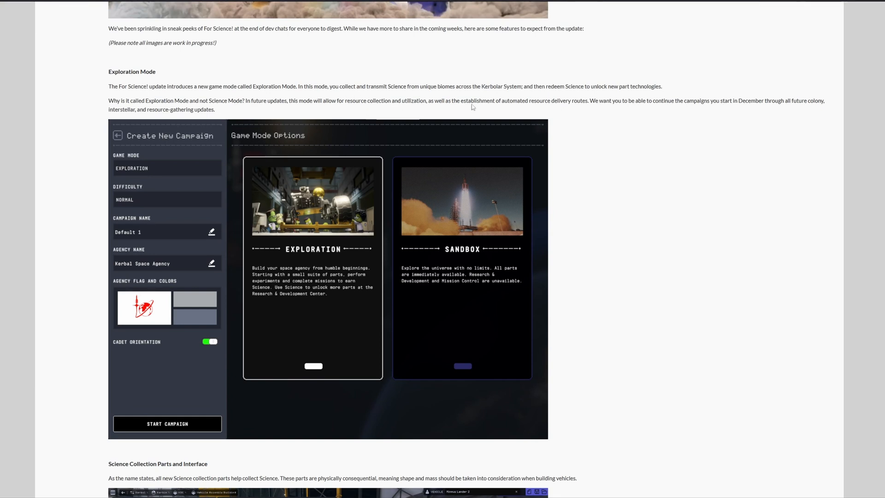
mouse_move(578, 107)
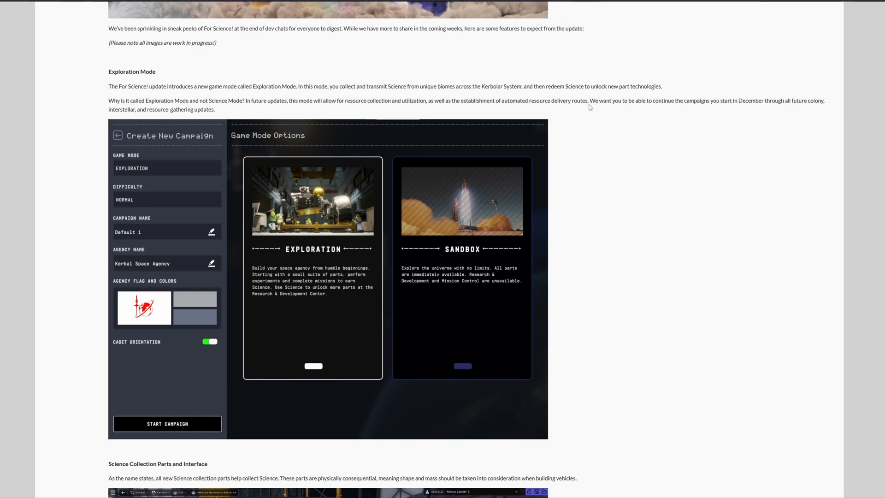
mouse_move(653, 110)
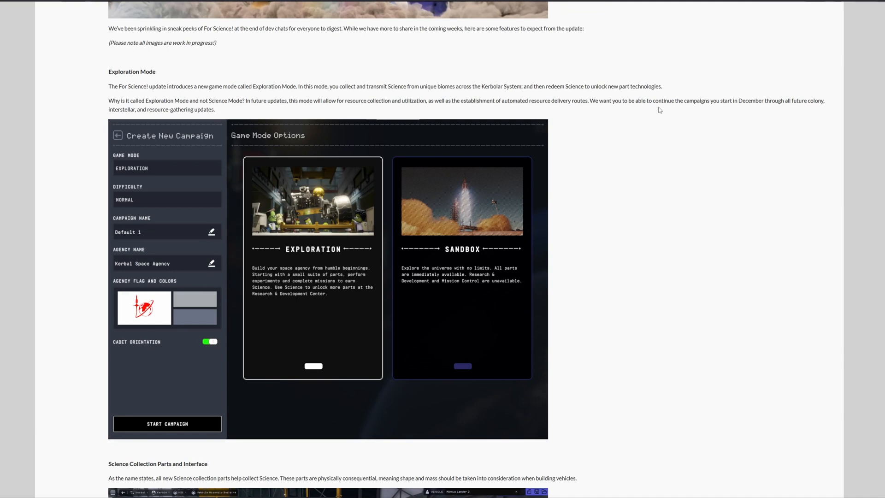
mouse_move(771, 112)
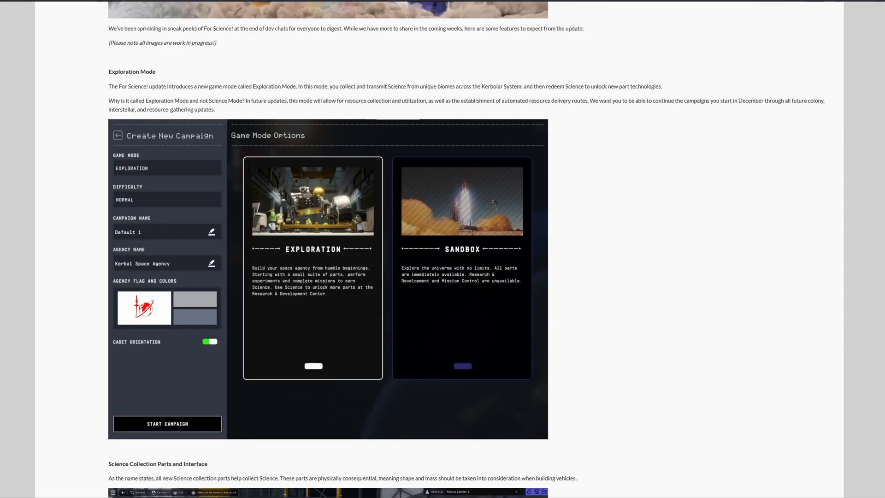
scroll("down", 3)
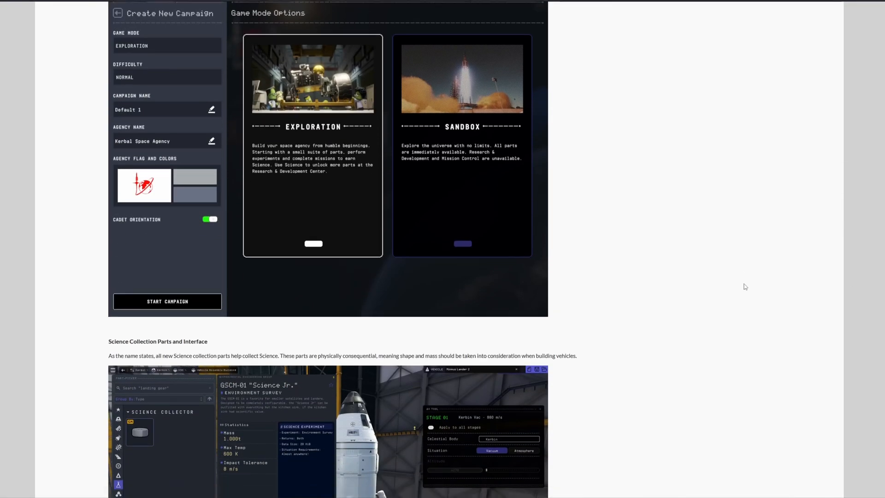
scroll("down", 3)
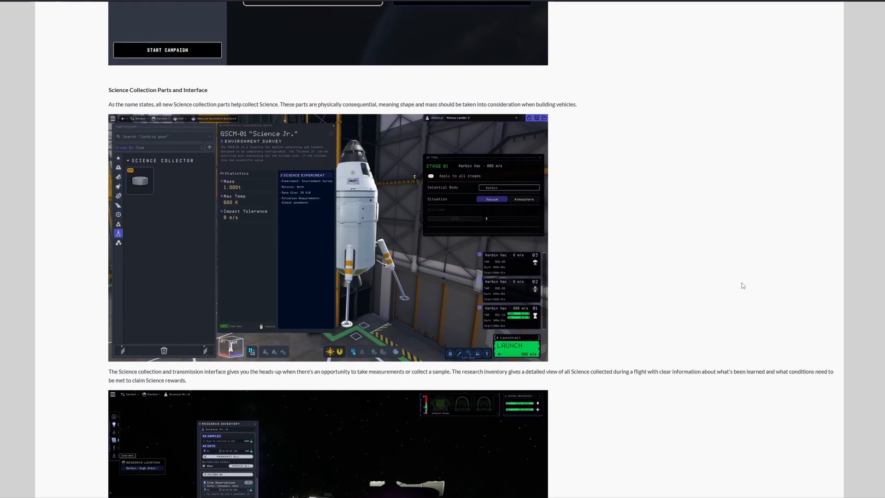
mouse_move(106, 192)
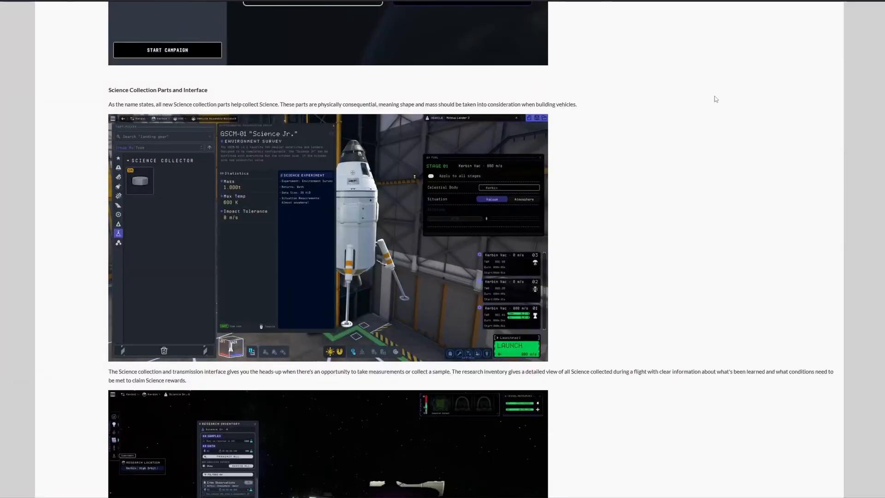
scroll("down", 3)
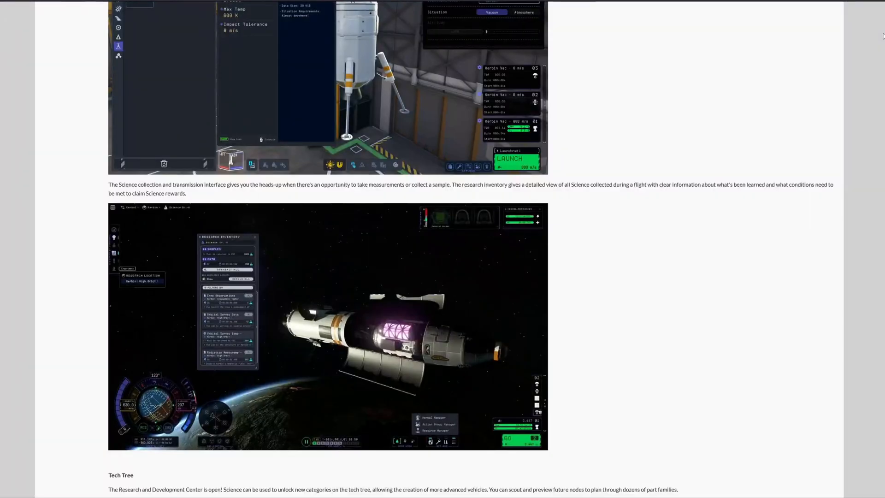
scroll("down", 3)
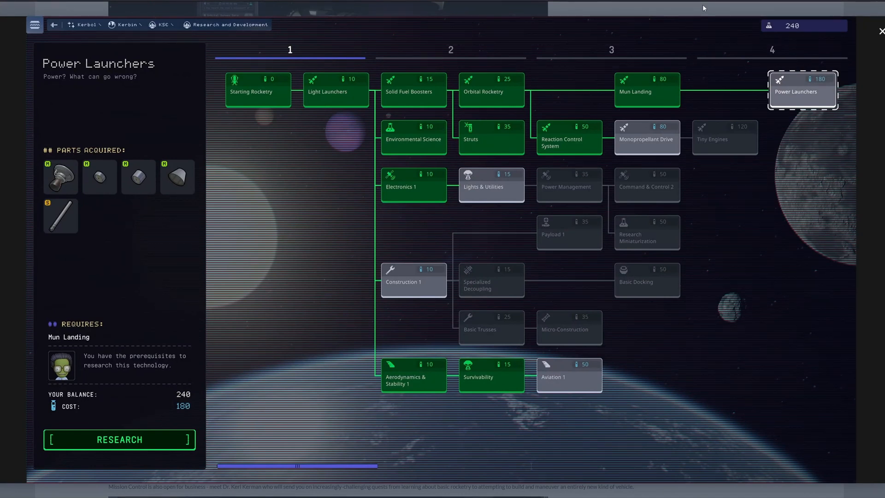
mouse_move(713, 13)
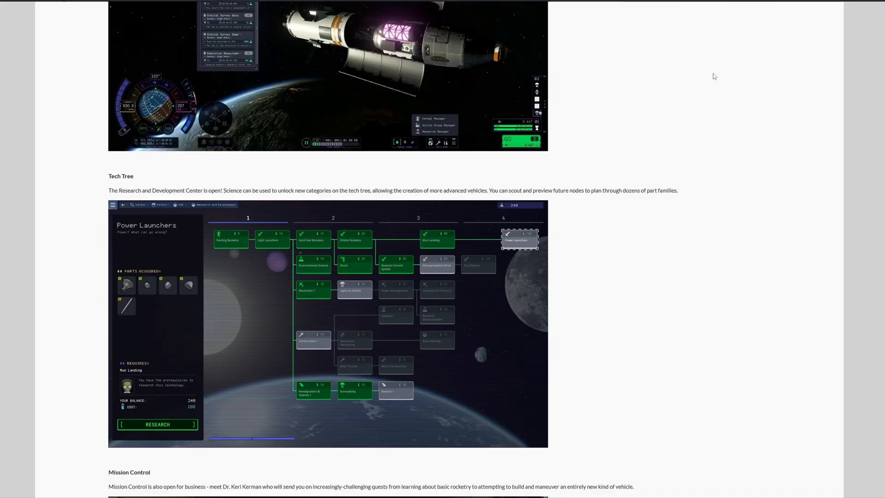
scroll("down", 3)
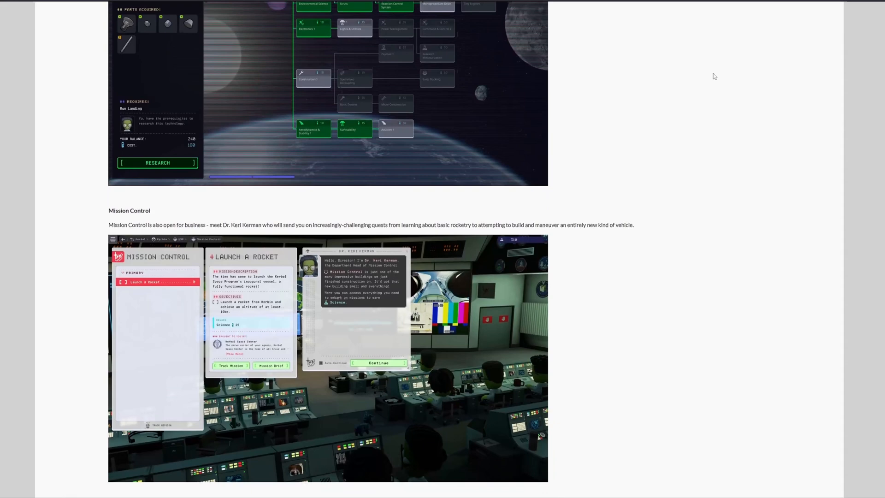
scroll("down", 3)
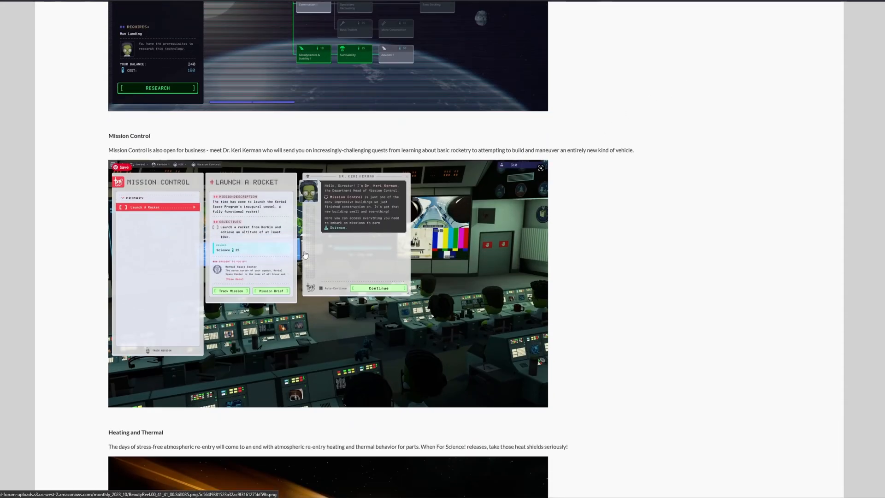
mouse_move(291, 216)
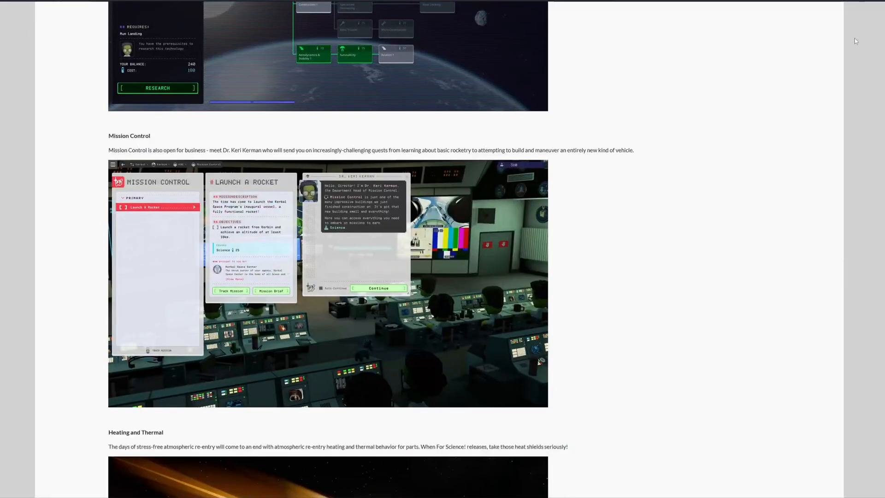
scroll("down", 3)
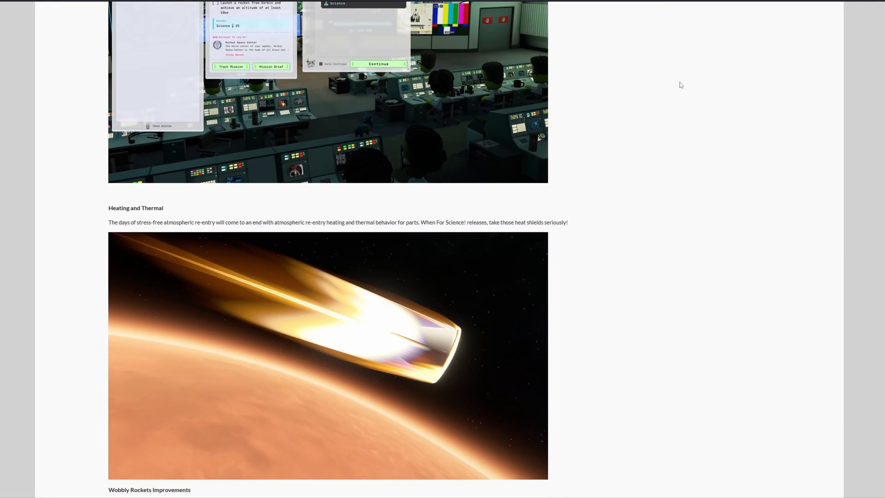
scroll("down", 3)
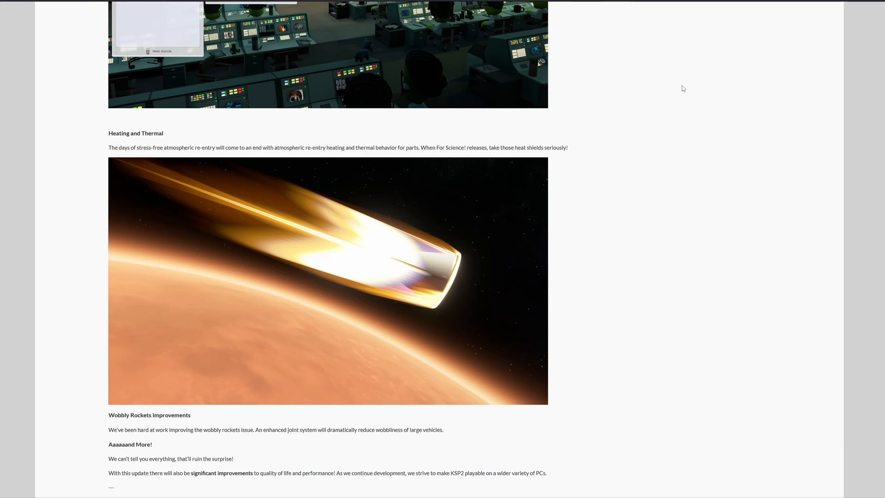
mouse_move(669, 88)
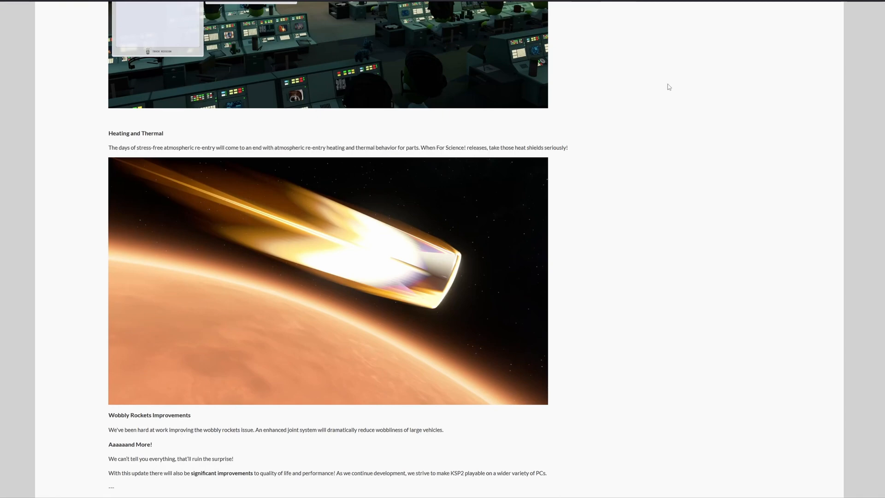
scroll("down", 3)
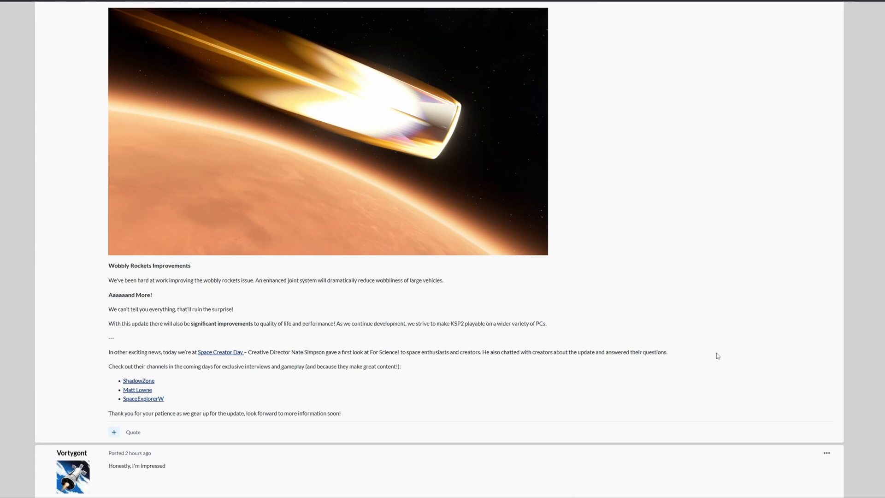
mouse_move(723, 426)
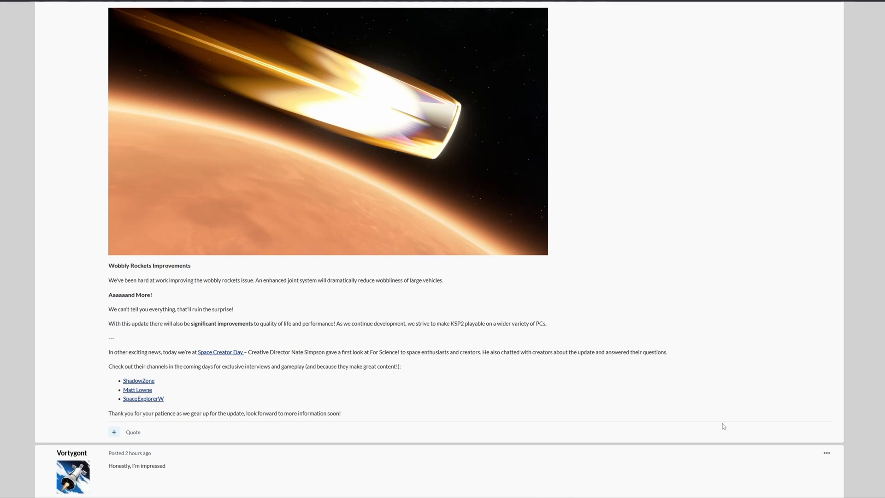
mouse_move(681, 495)
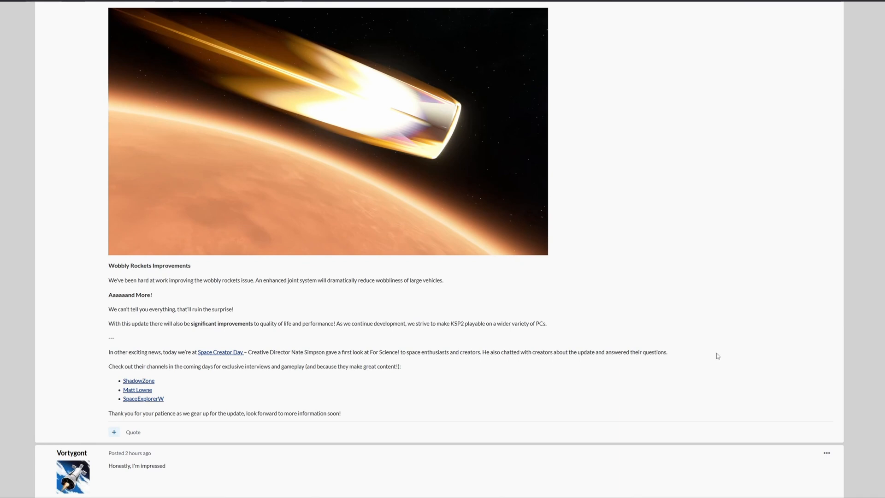
mouse_move(863, 409)
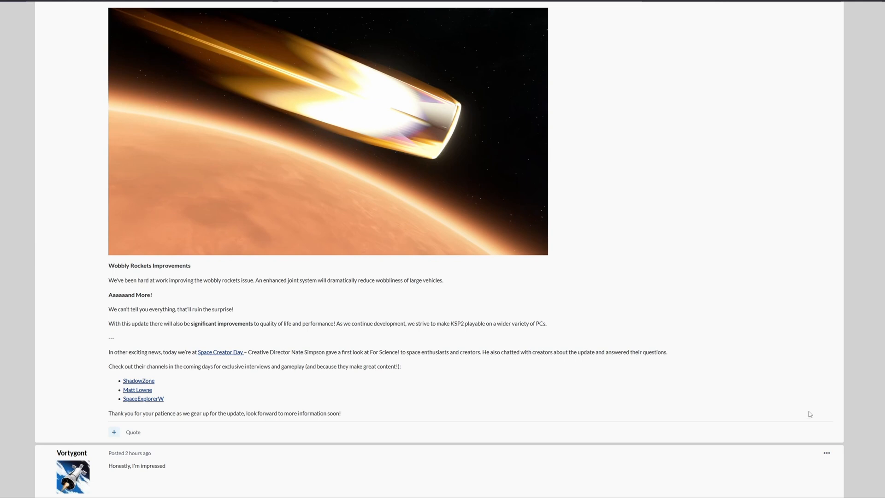
mouse_move(803, 425)
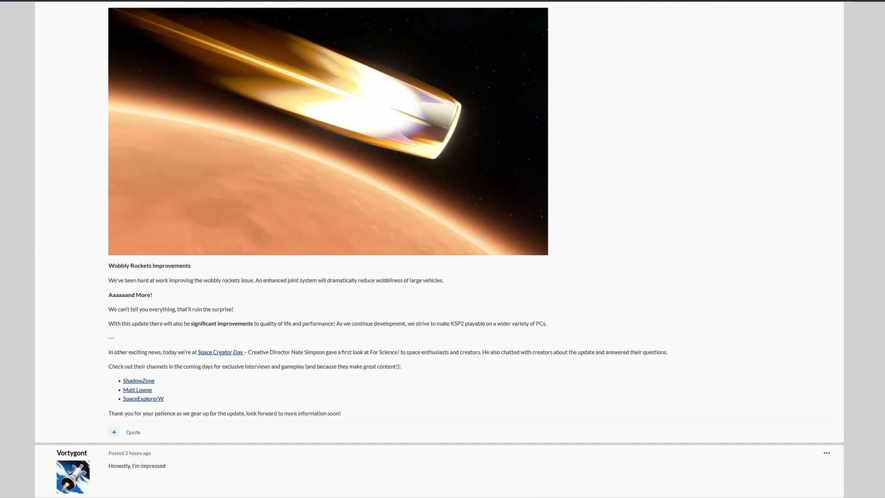
scroll("up", 3)
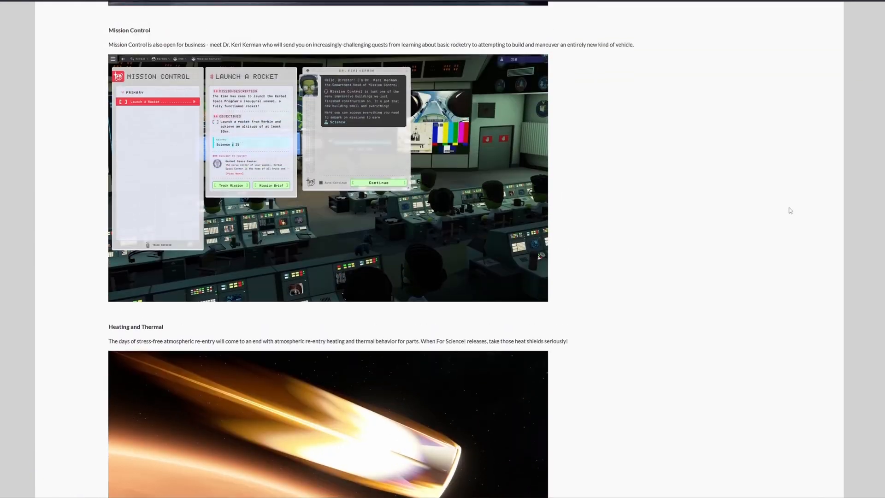
scroll("down", 3)
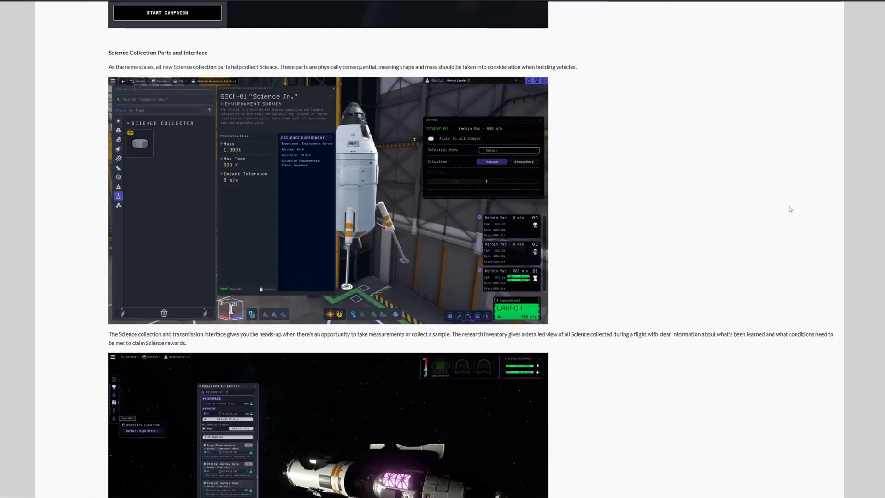
scroll("up", 3)
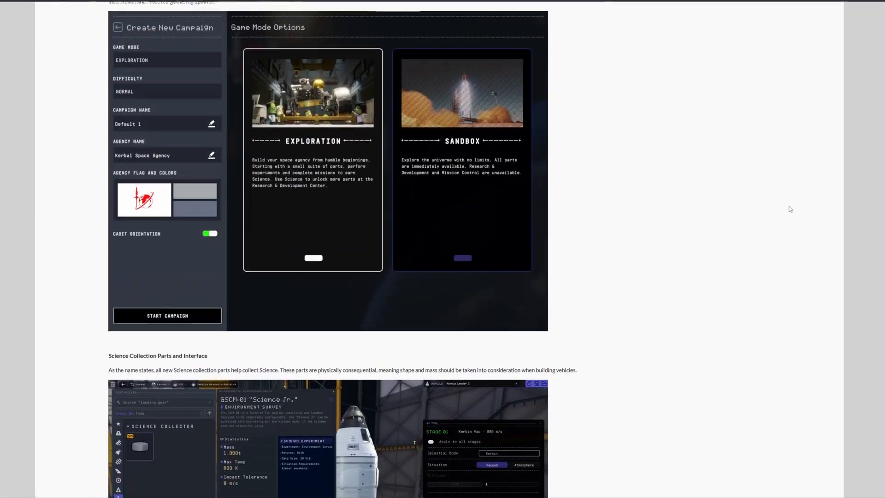
scroll("up", 3)
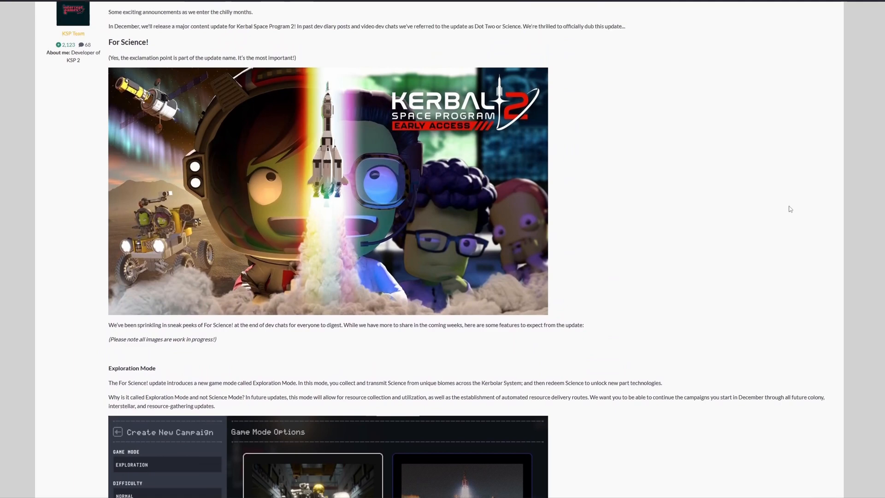
scroll("up", 3)
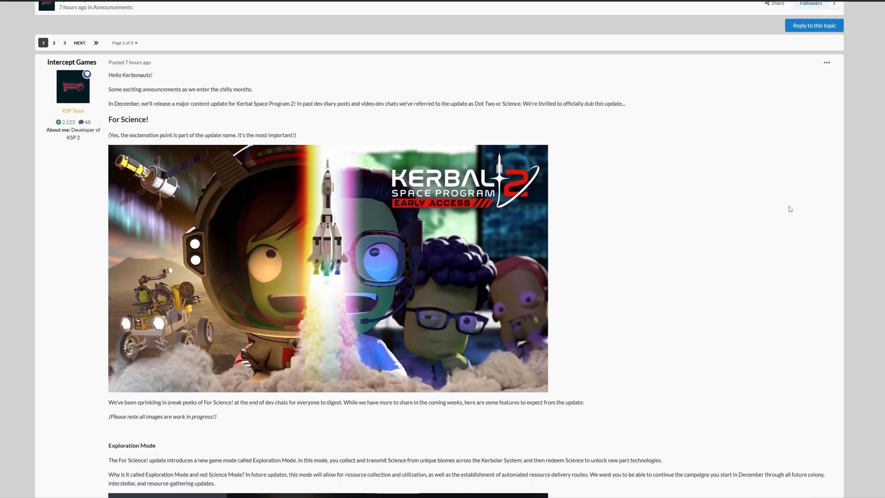